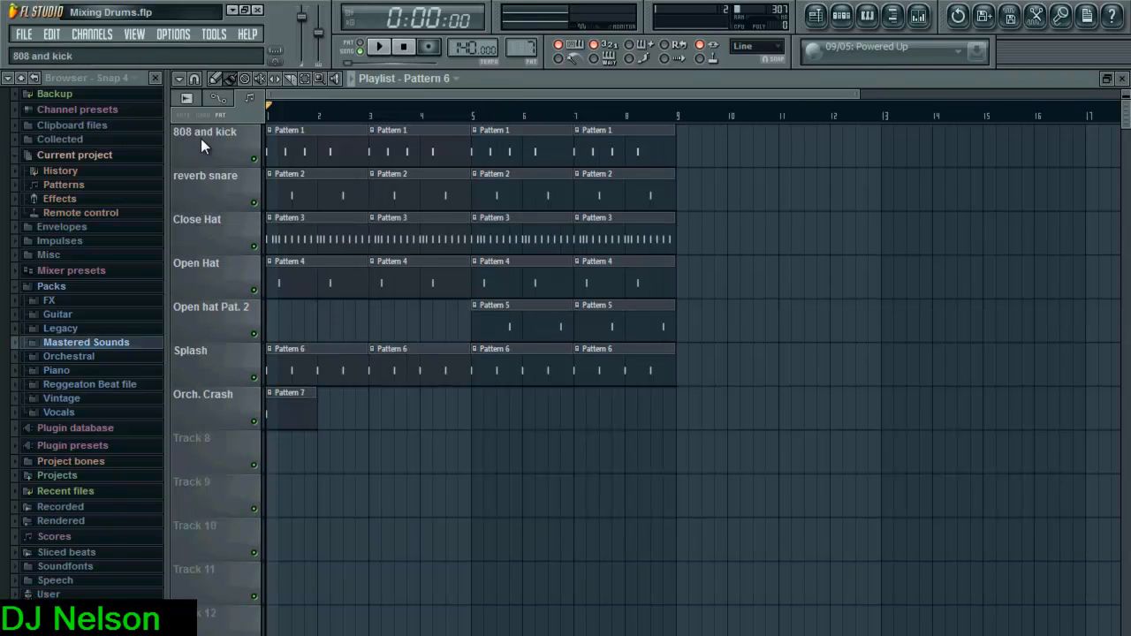
Step: Show the Mixer with the Tae Money 808 insert's EQ and compressor slots
{"action": "left_click", "coordinate": [919, 16]}
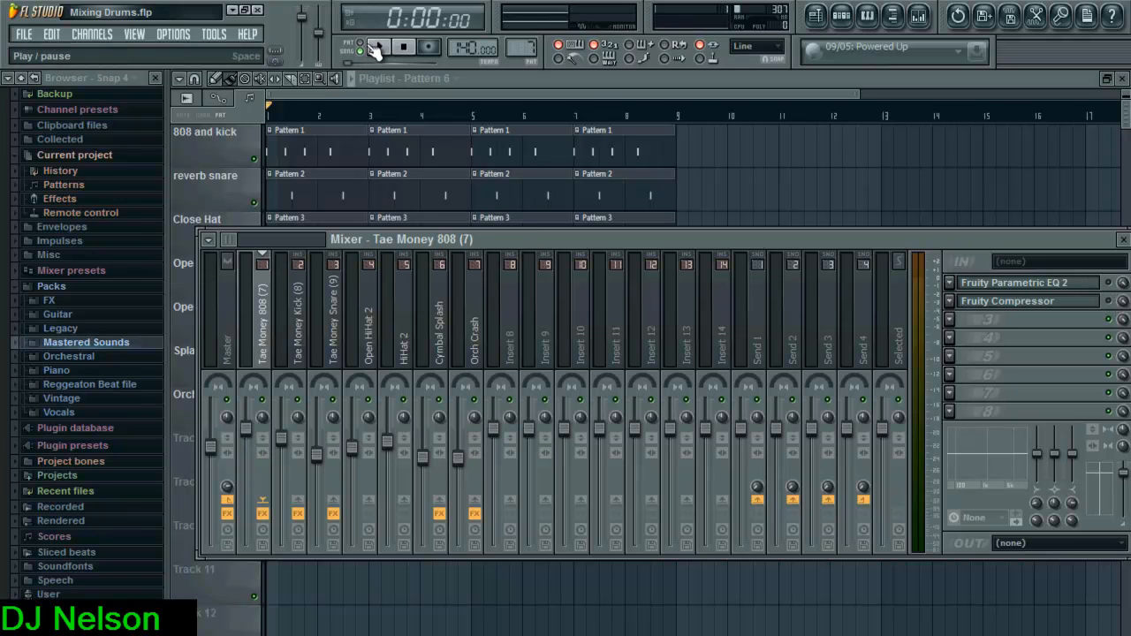
Step: Play the loop and re-enable Parametric EQ 2 and Compressor on the Tae Money Kick insert
{"action": "left_click", "coordinate": [378, 46]}
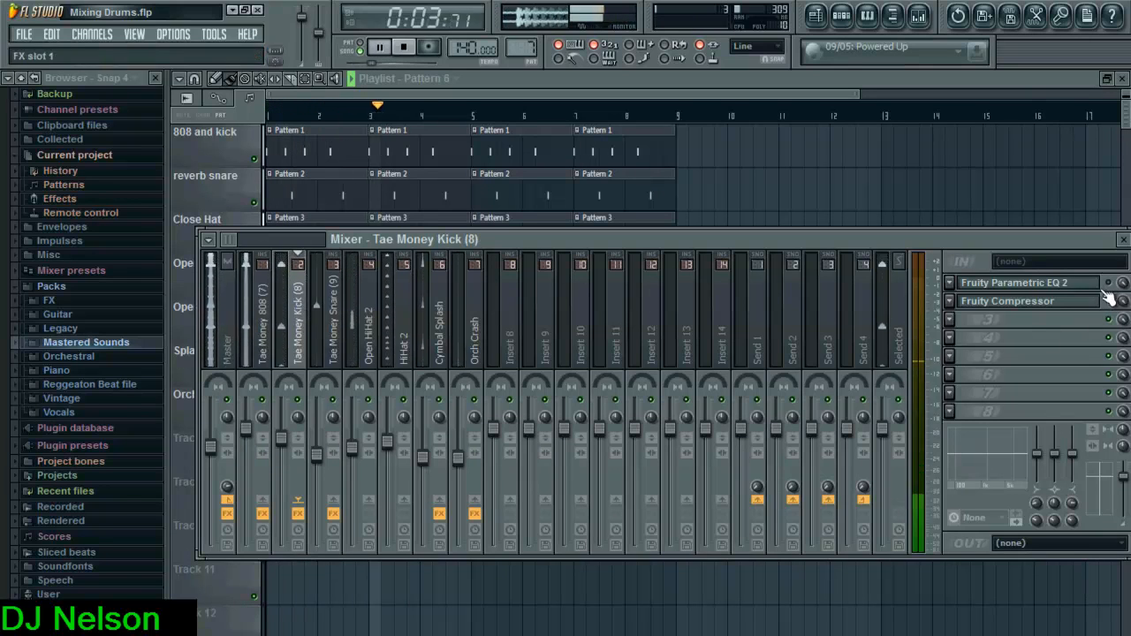
{"action": "left_click", "coordinate": [1025, 283]}
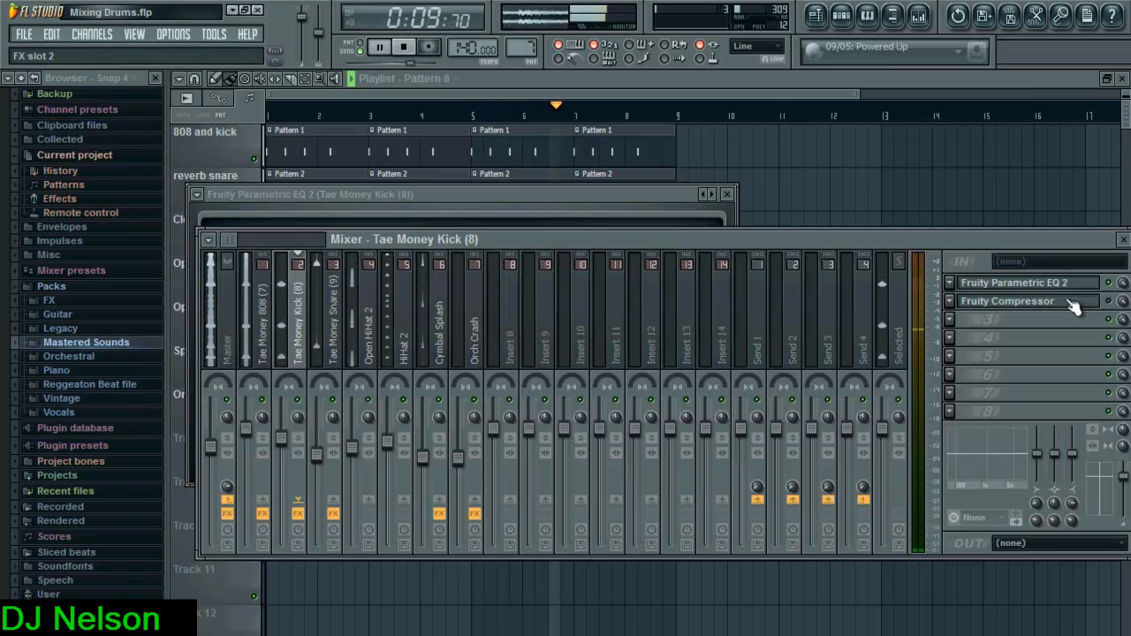
{"action": "left_click", "coordinate": [1008, 300]}
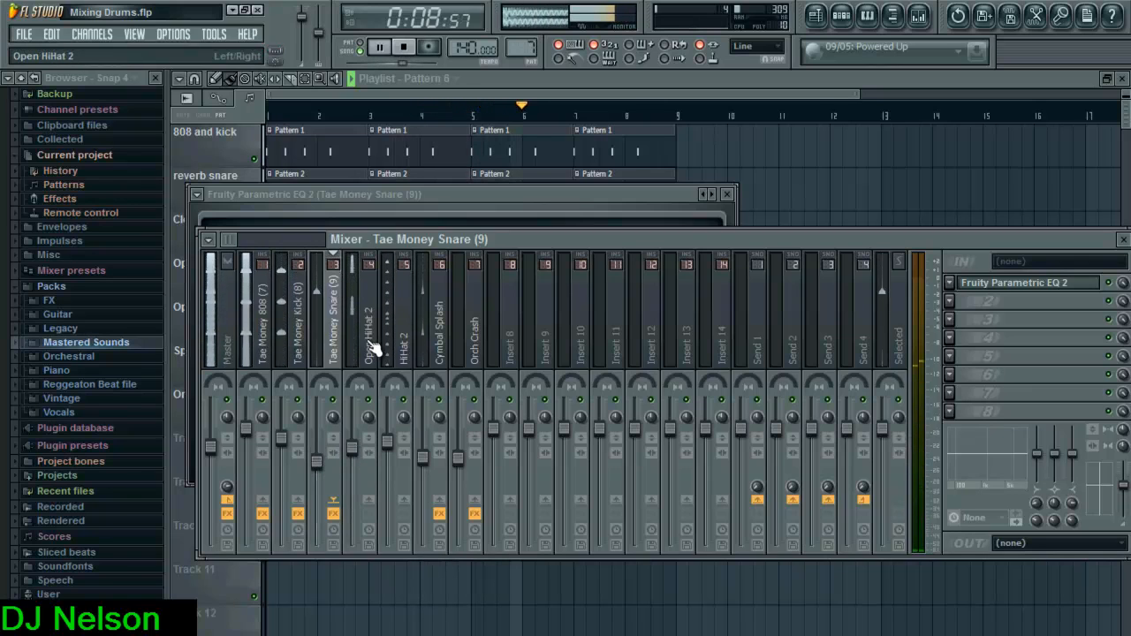
Step: Select the Cymbal Splash insert and bring up its KarmaFX Reverb window from FX slot 2
{"action": "left_click", "coordinate": [367, 318]}
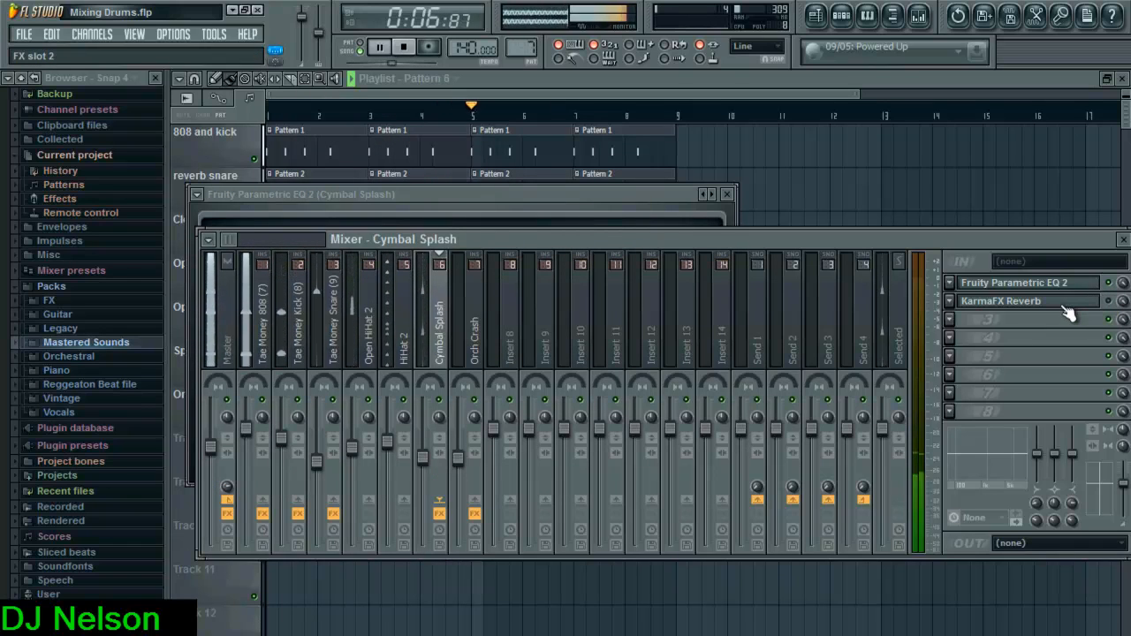
{"action": "left_click", "coordinate": [1000, 300]}
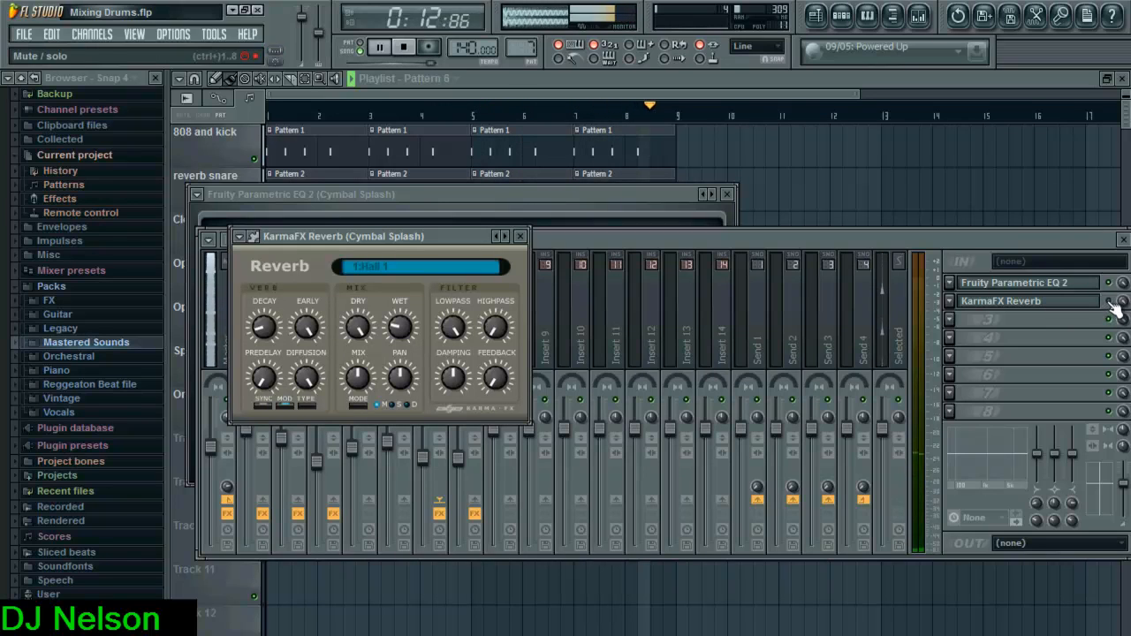
Step: Re-enable the KarmaFX Reverb on the Cymbal Splash channel
{"action": "left_click", "coordinate": [519, 237]}
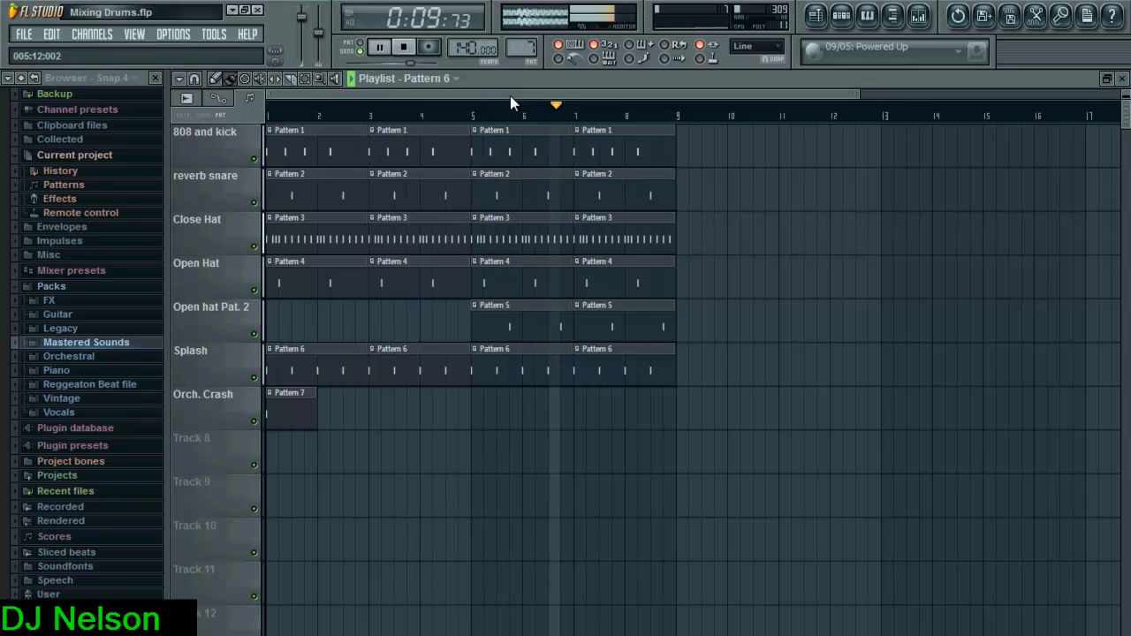
{"action": "left_click", "coordinate": [403, 46]}
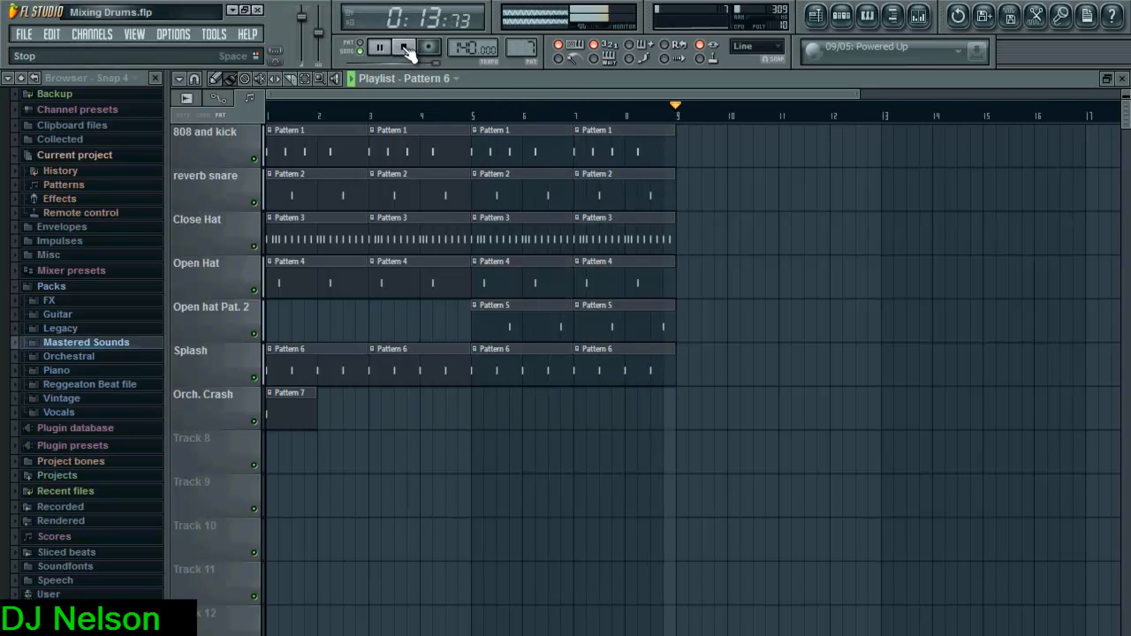
{"action": "left_click", "coordinate": [403, 46]}
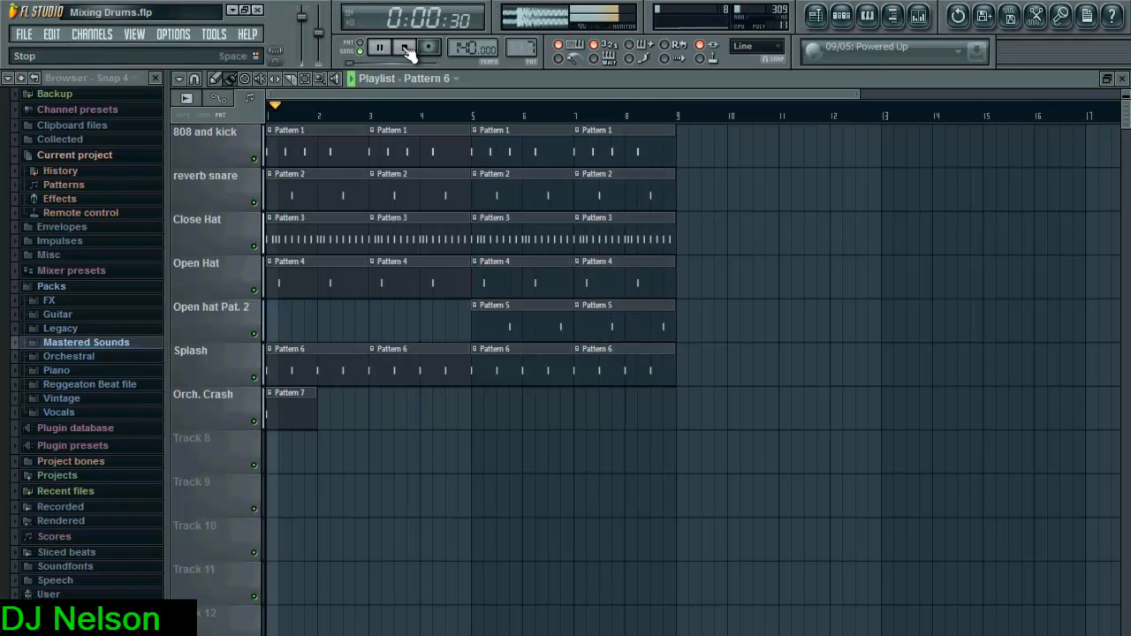
Step: Stop playback so the transport returns to the start of the loop
{"action": "left_click", "coordinate": [403, 46]}
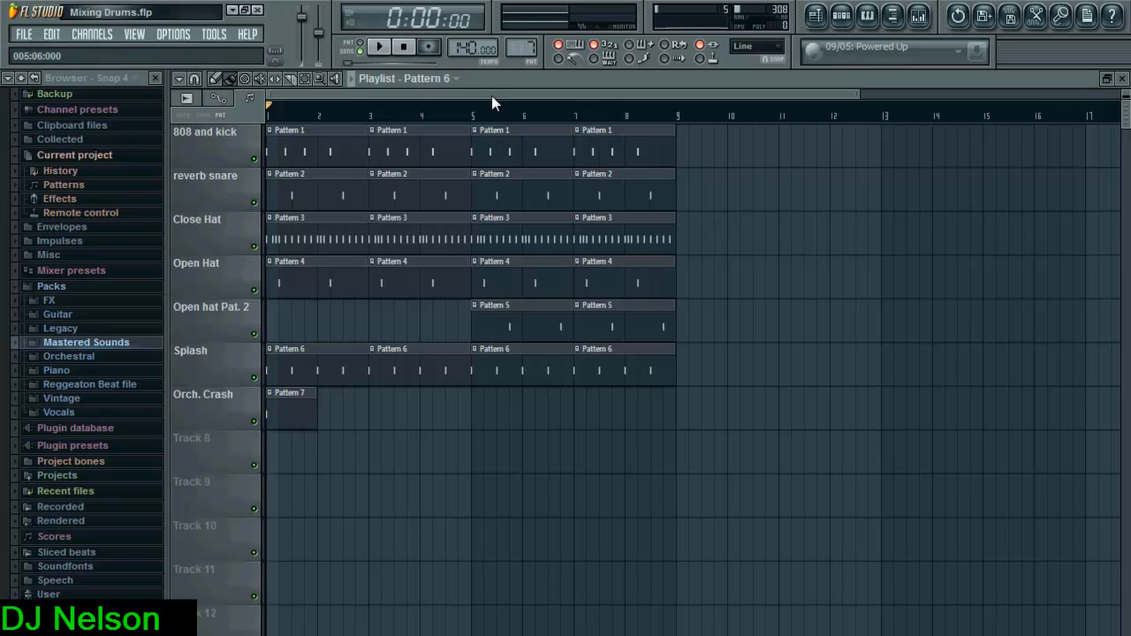
{"action": "mouse_move", "coordinate": [493, 96]}
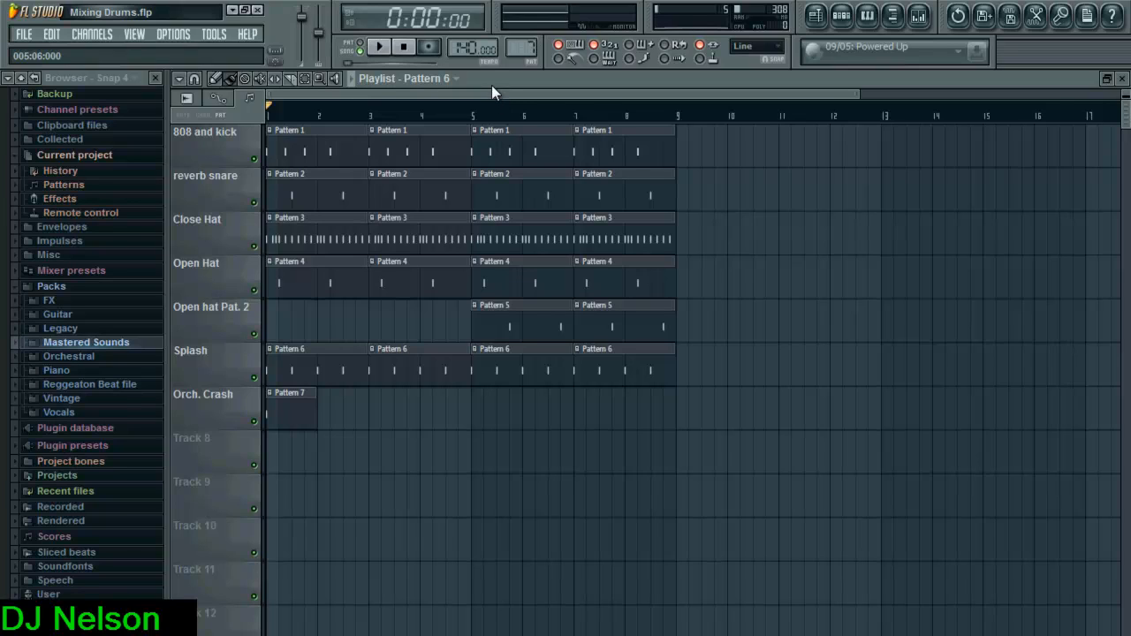
{"action": "mouse_move", "coordinate": [502, 99]}
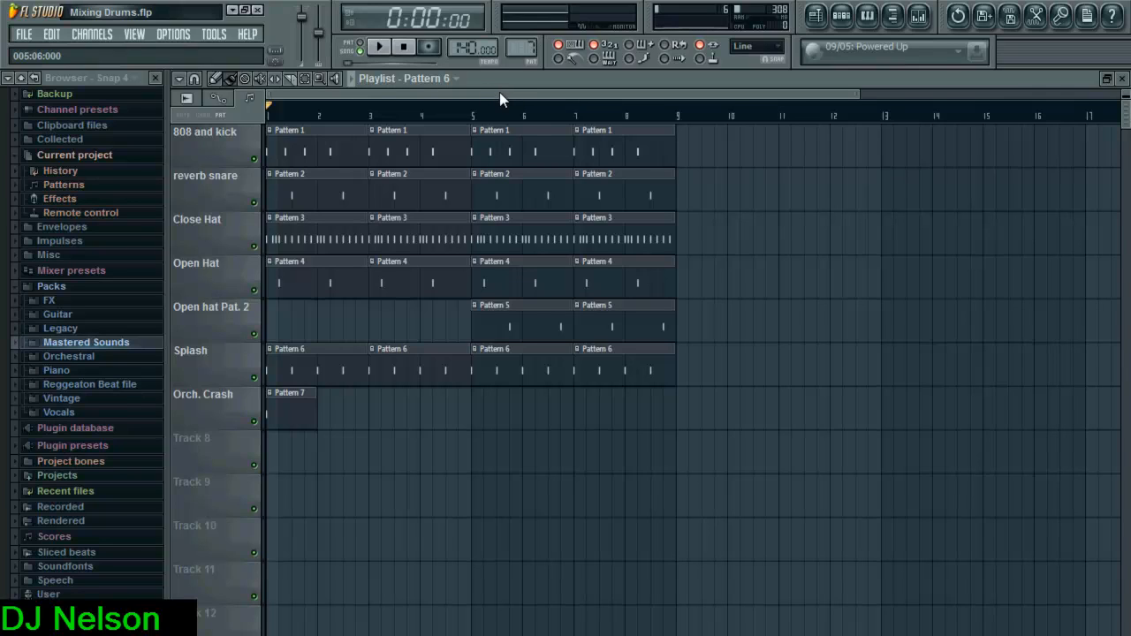